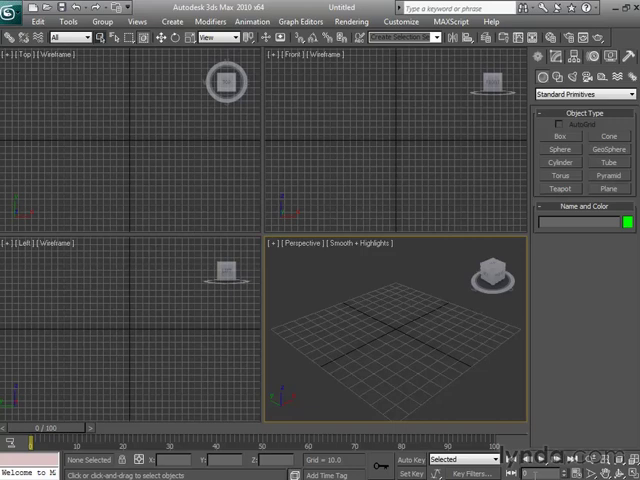
Step: Create a green Box primitive by dragging it out across the ground grid
left_click(560, 136)
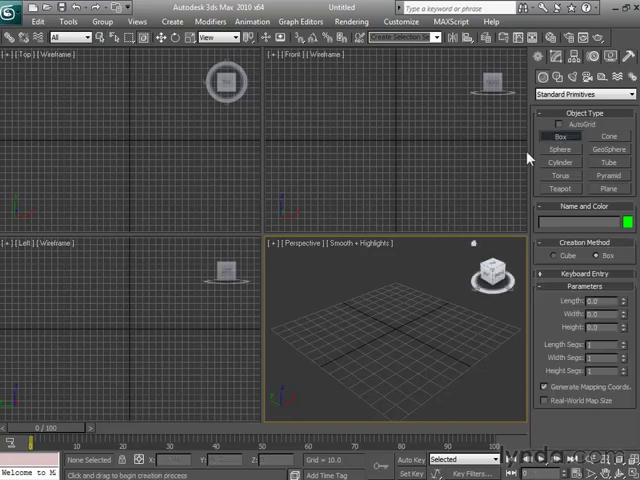
left_click_drag(62, 108, 172, 190)
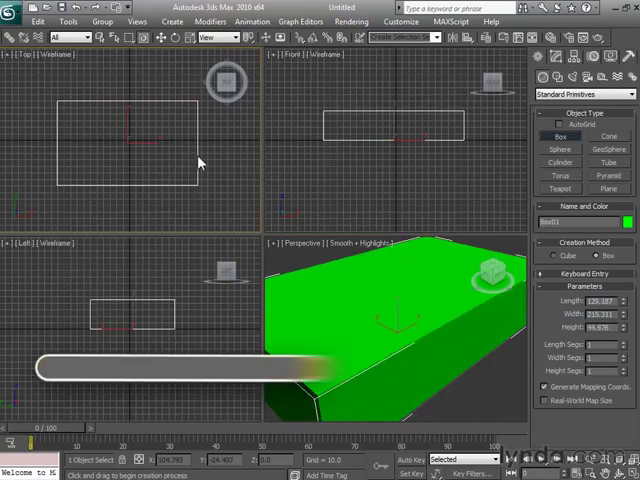
Step: Zoom Extents Selected (Z) so the box fills every viewport as a flat slab
key("z")
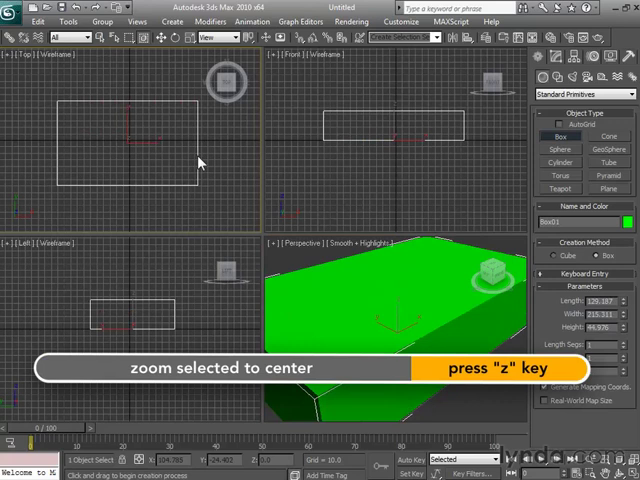
key("z")
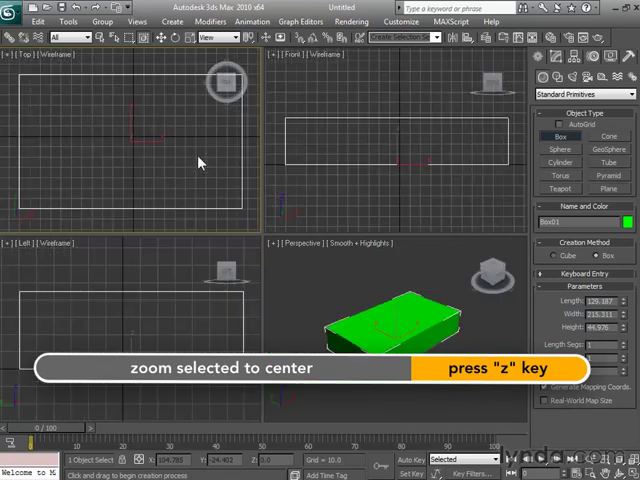
key("z")
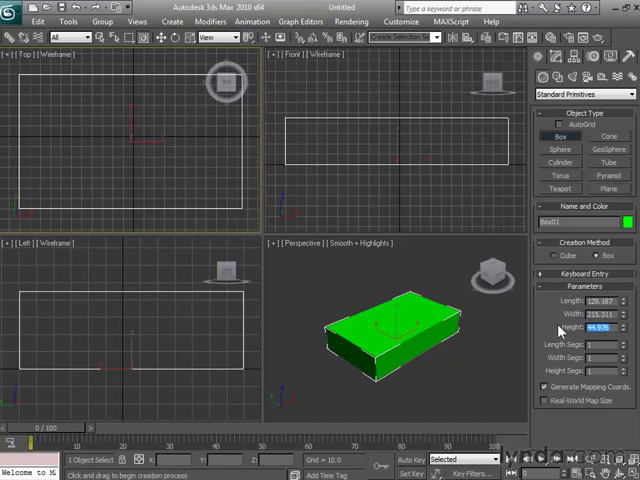
Step: Reach Customize > Units Setup and check System Unit Setup shows inches, then return
left_click(400, 20)
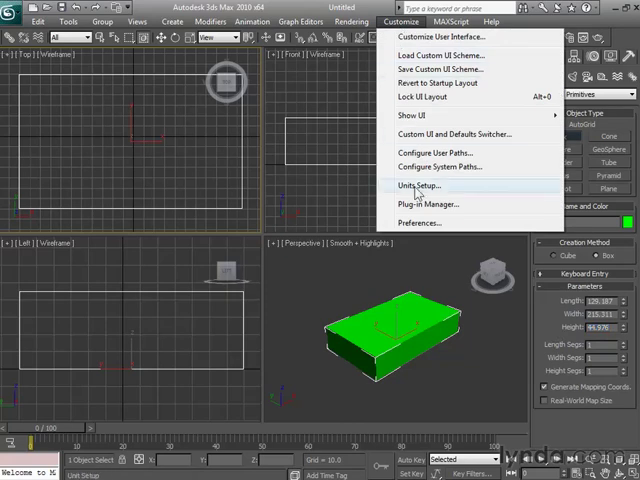
left_click(420, 184)
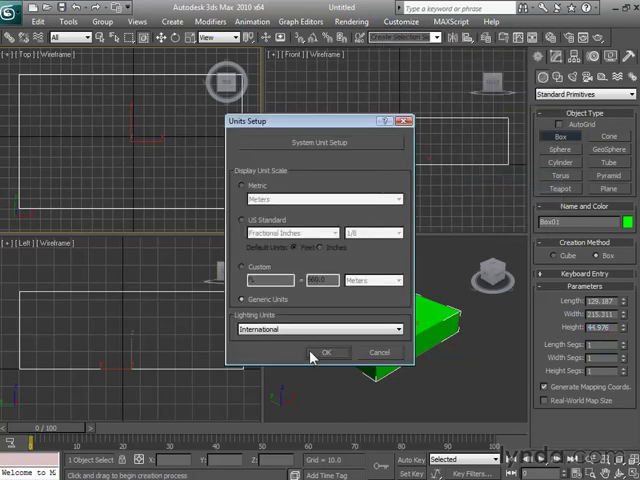
mouse_move(264, 308)
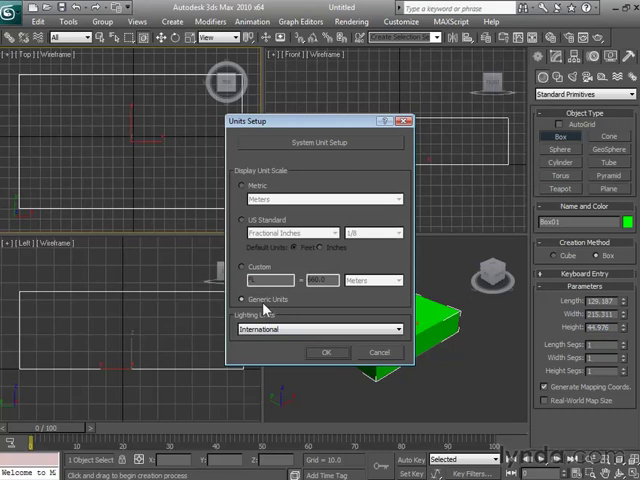
mouse_move(292, 244)
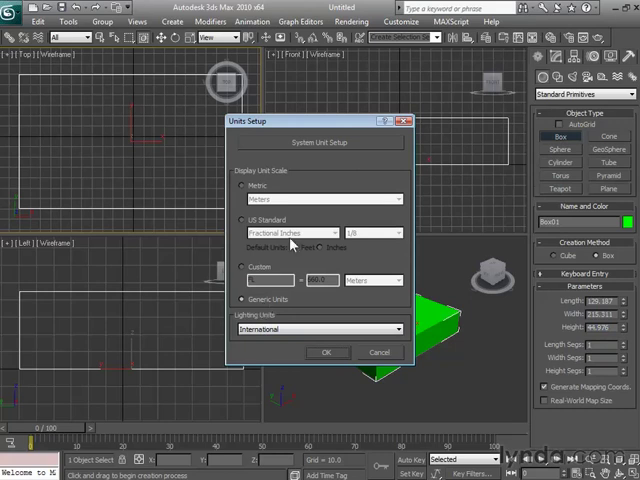
left_click(318, 142)
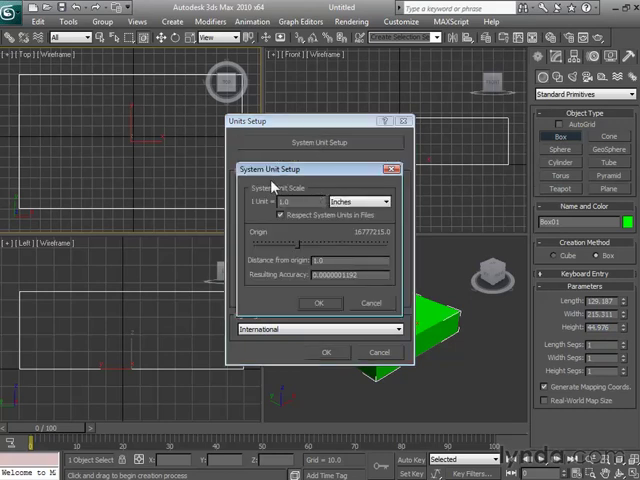
mouse_move(316, 192)
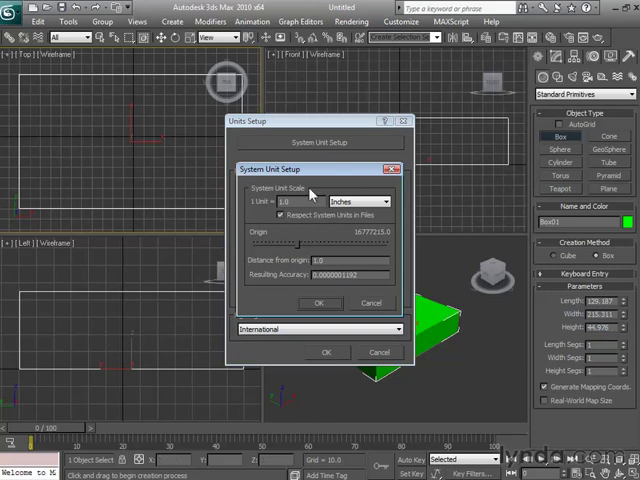
left_click(320, 304)
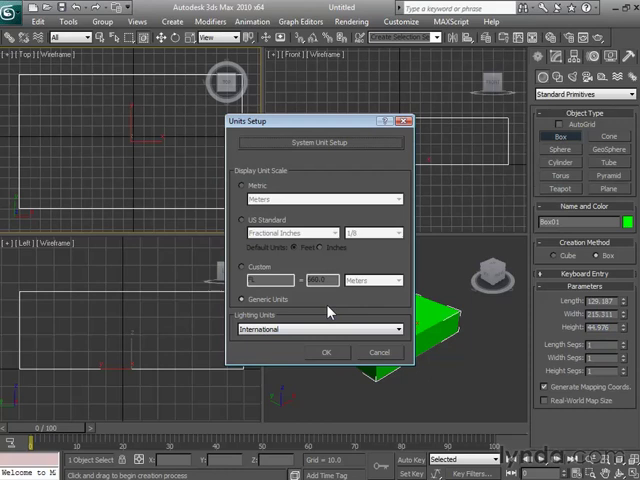
Step: After trying Metric and Custom, choose US Standard Feet w/Fractional Inches with a fraction precision
left_click(244, 184)
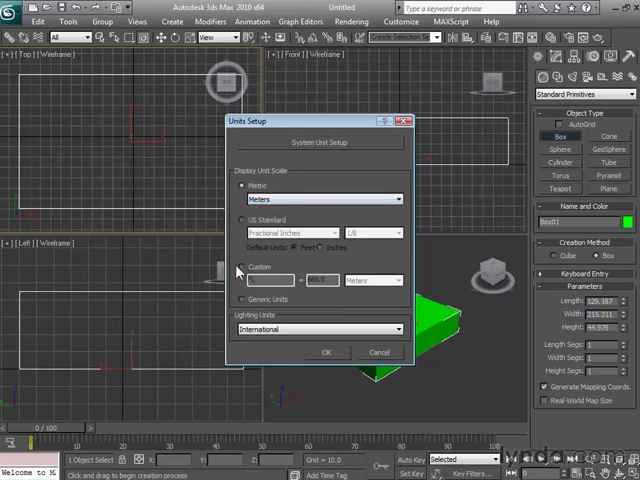
left_click(398, 280)
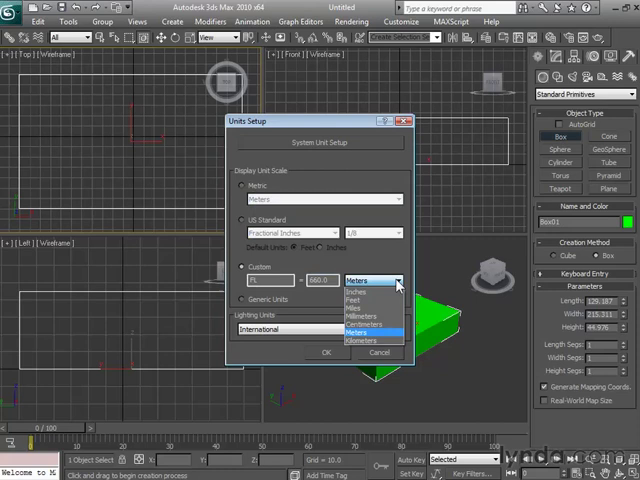
mouse_move(398, 280)
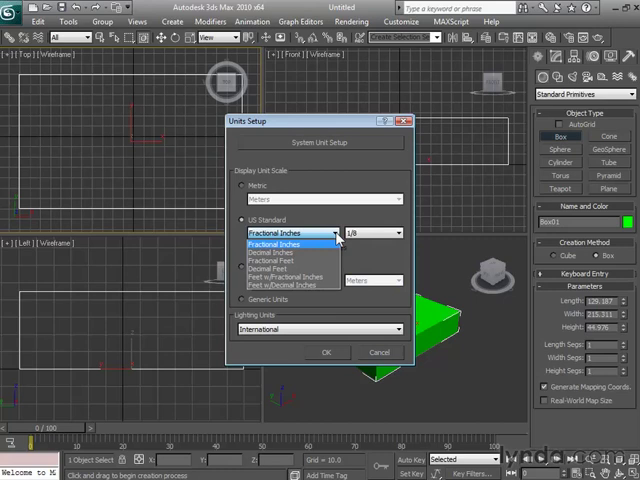
left_click(290, 278)
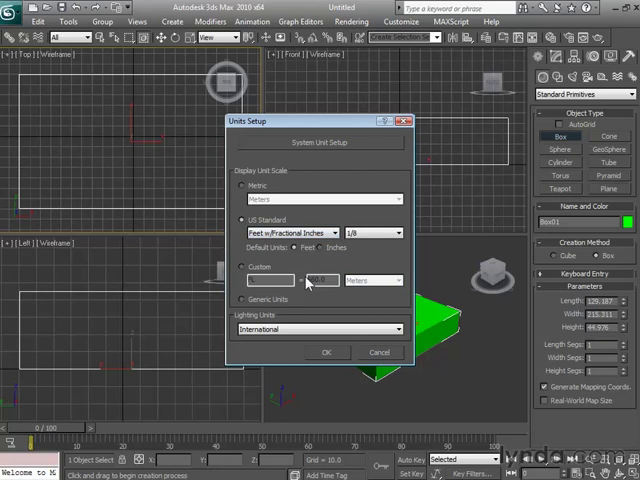
left_click(400, 232)
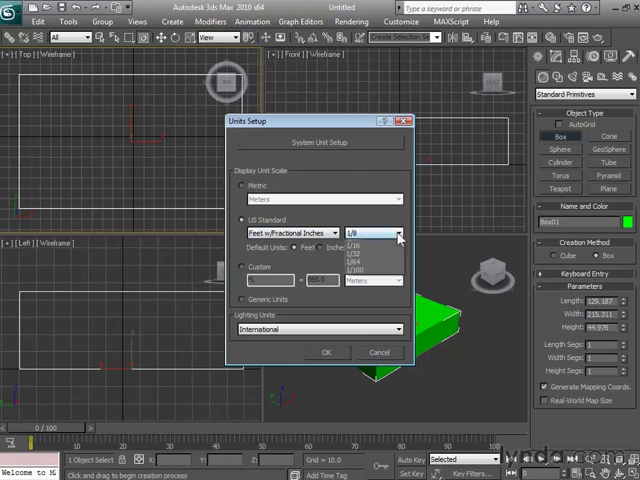
left_click(360, 244)
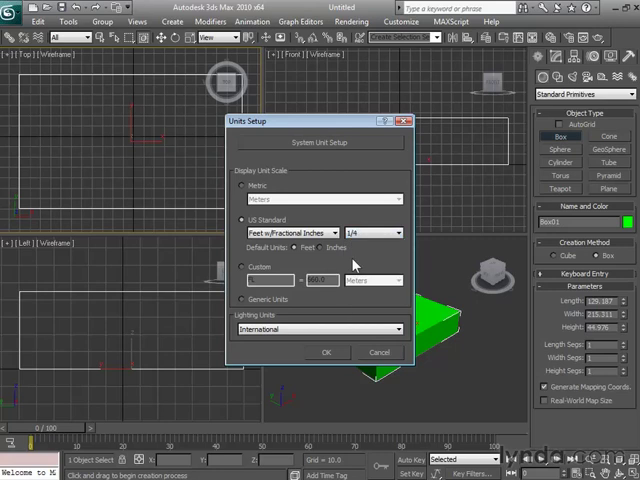
Step: Confirm the US Standard units with OK and revise the box's length for a squarer slab
left_click(326, 352)
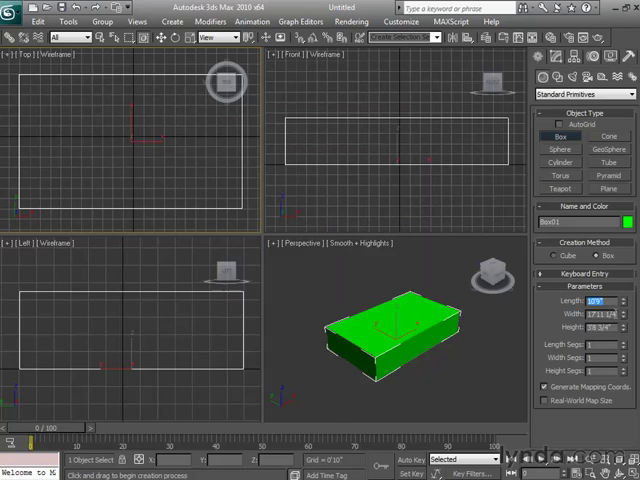
left_click(592, 314)
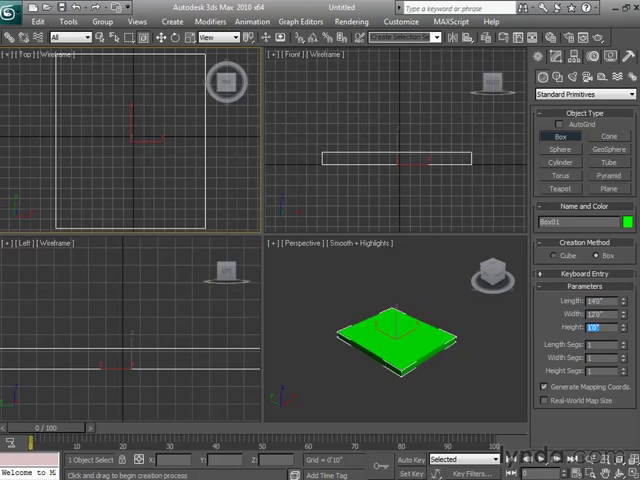
Step: Review Units Setup once more, confirm it, and set the slab's Height to 24
left_click(408, 20)
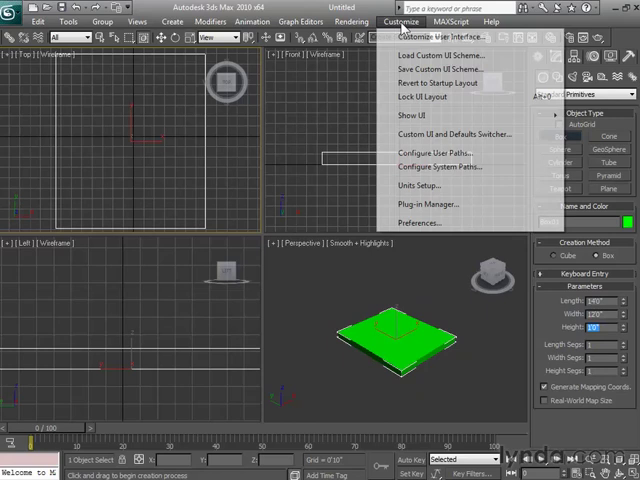
left_click(416, 186)
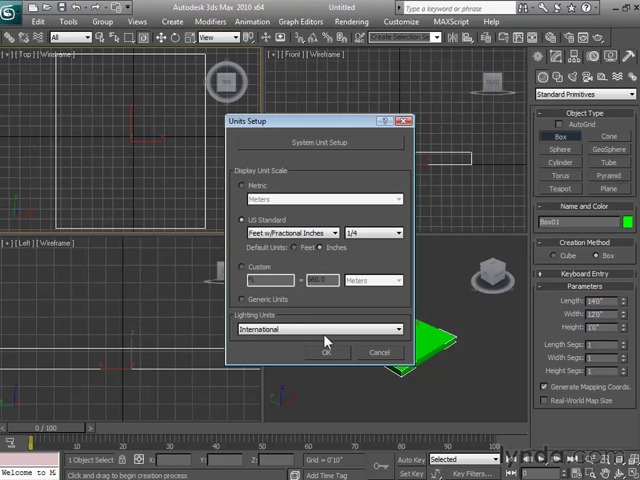
left_click(324, 352)
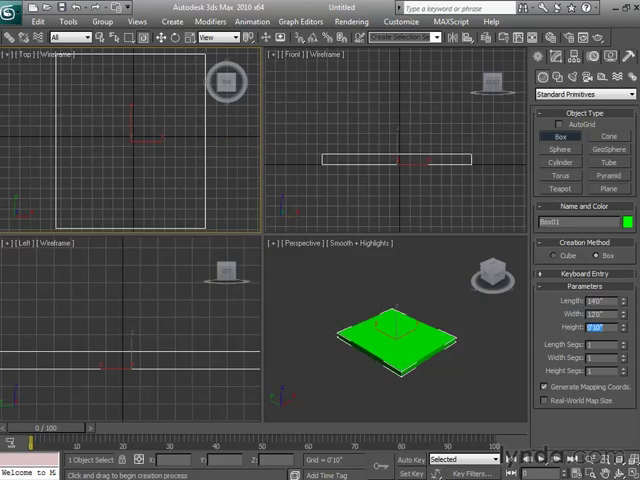
type("24")
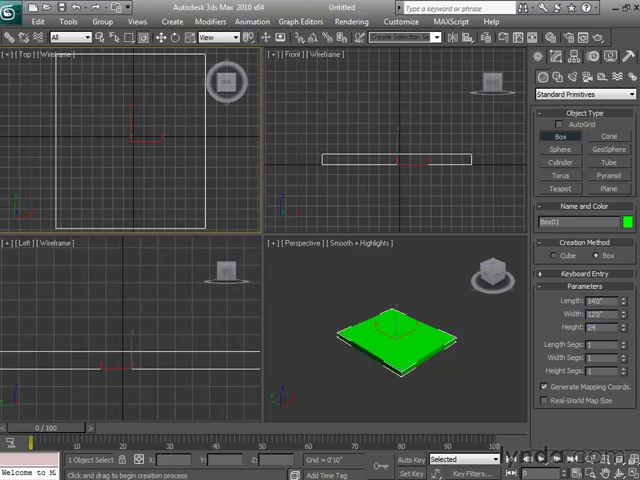